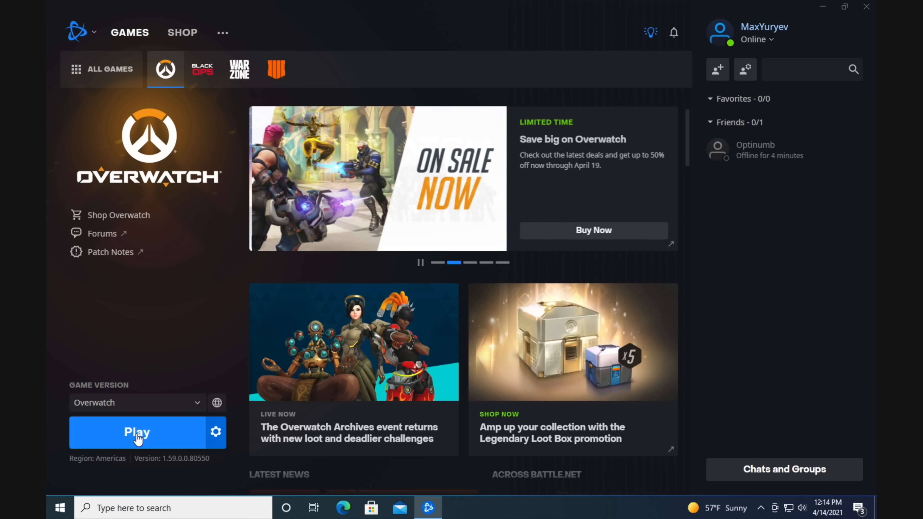
Launch Overwatch with the blue Play button on its Battle.net game page.
left_click(202, 69)
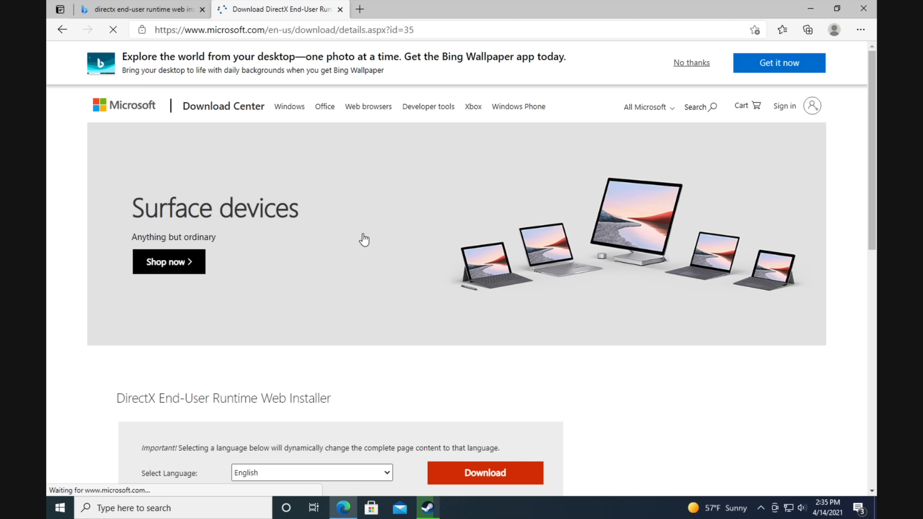
Review the DirectX runtime and Visual C++ download pages, then show the Geekbench 5 result (1541 single, 5682 multi).
scroll("down", 3)
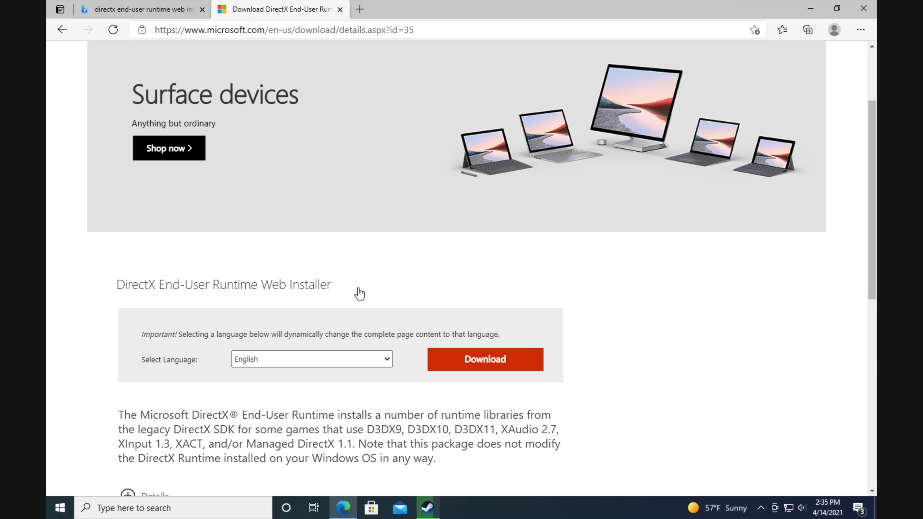
triple_click(223, 284)
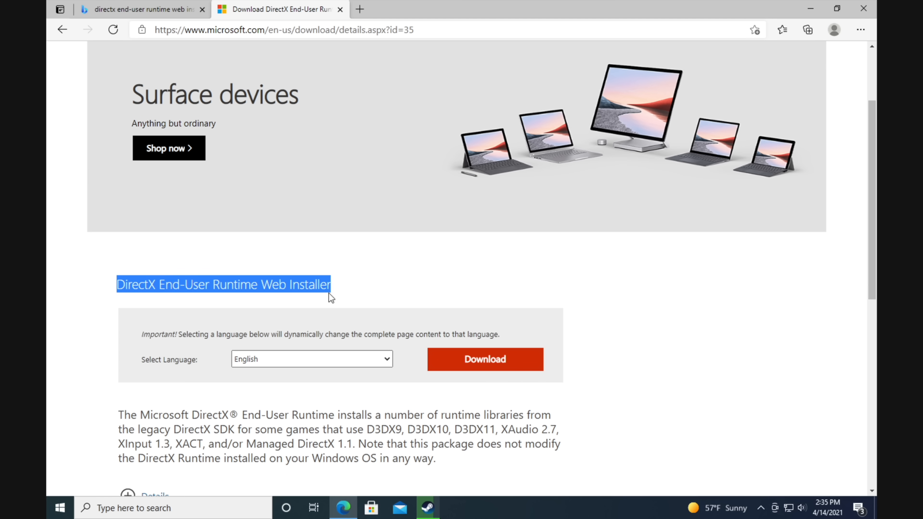
left_click(553, 8)
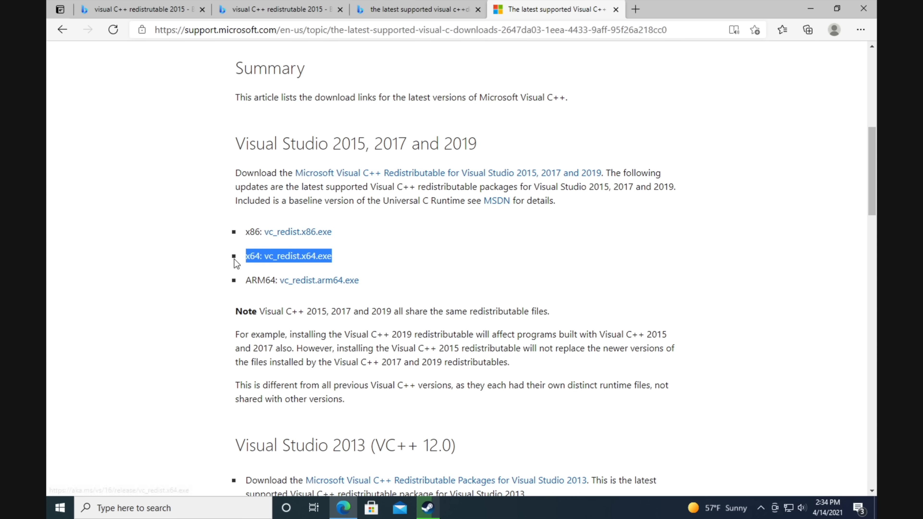
scroll("up", 3)
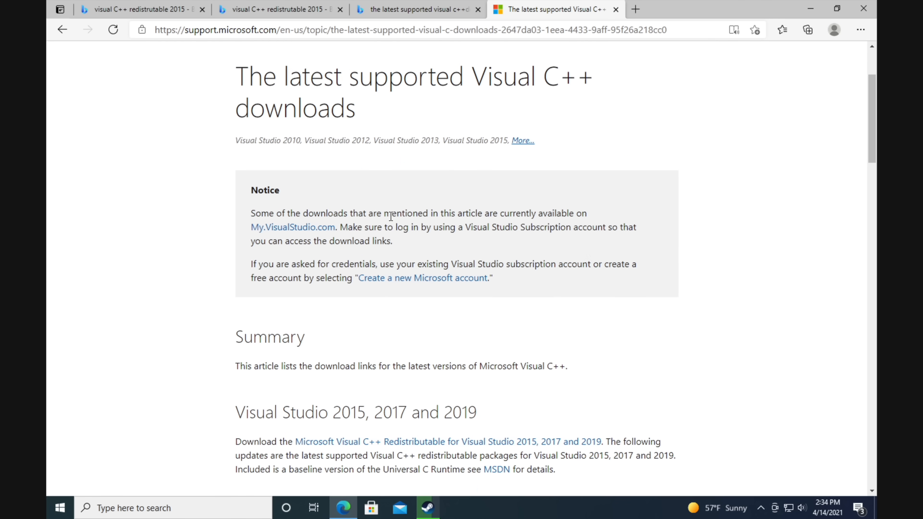
scroll("down", 3)
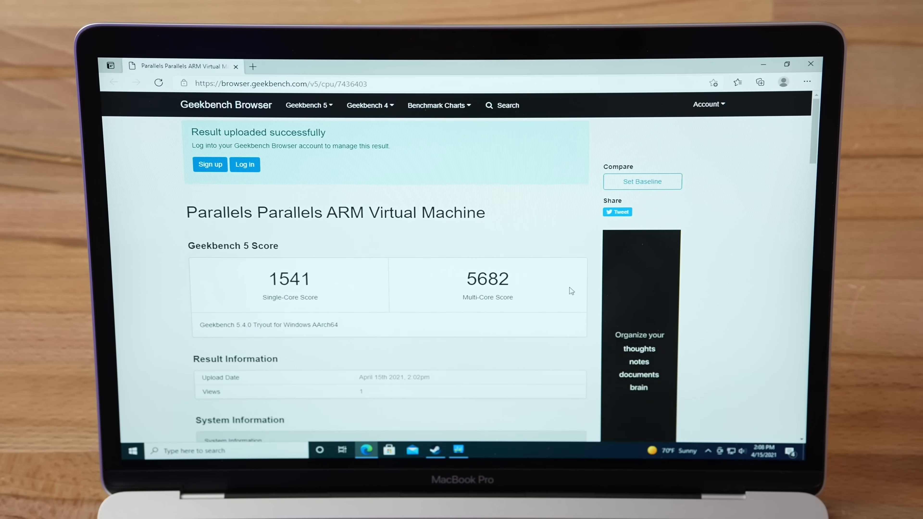
Browse the Grand Theft Auto V library page, then return to FINAL FANTASY VII and its launcher.
left_click(435, 450)
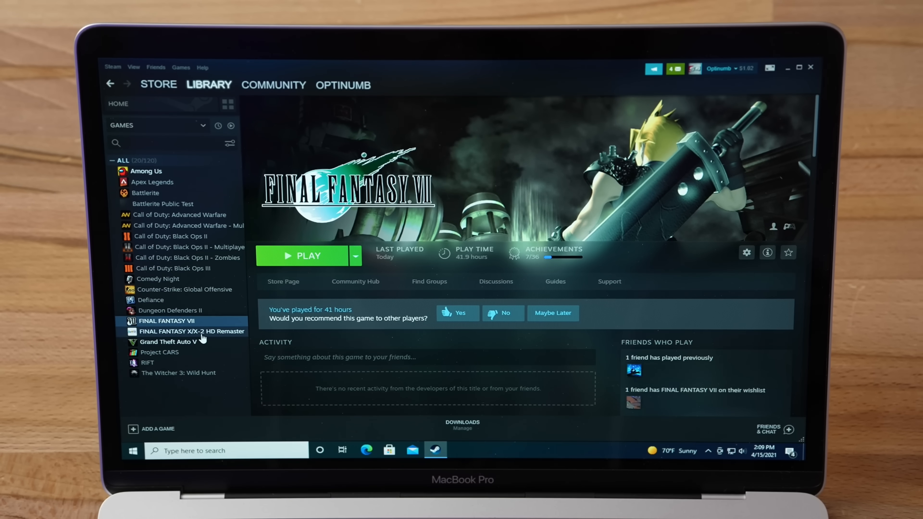
left_click(168, 341)
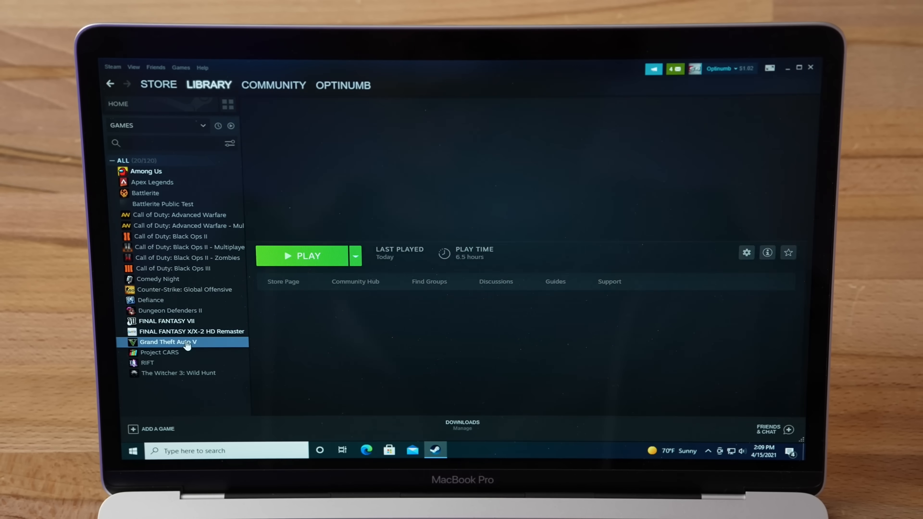
left_click(168, 342)
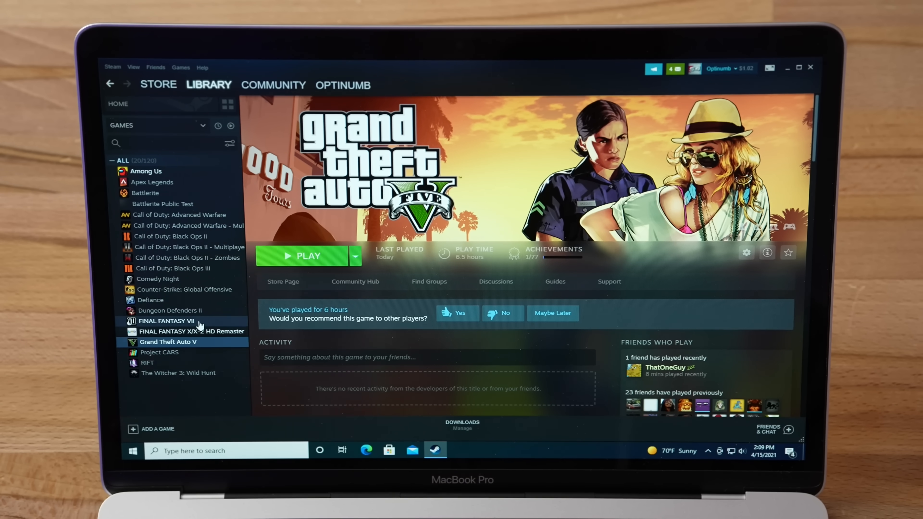
left_click(167, 320)
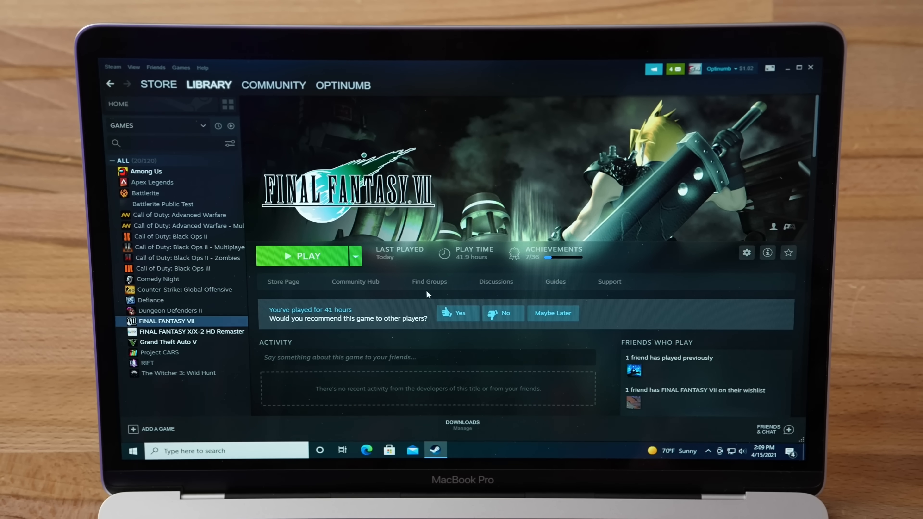
left_click(308, 257)
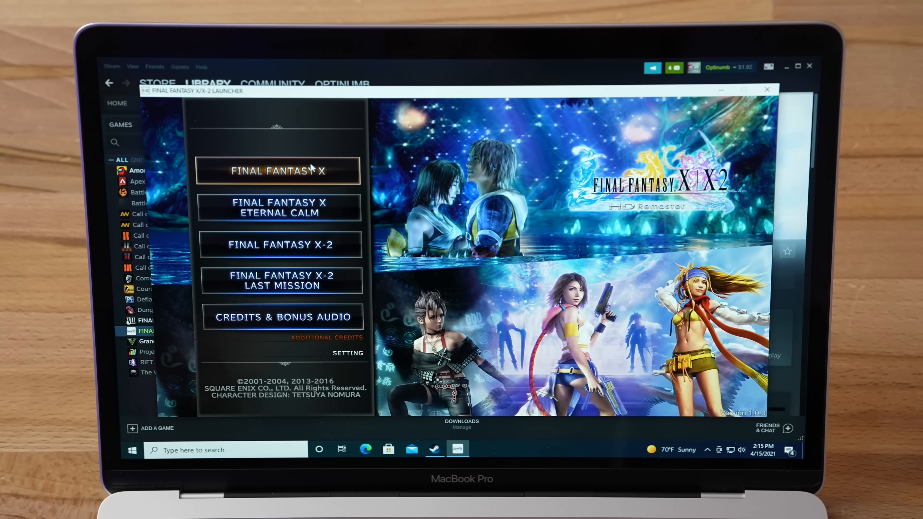
left_click(348, 353)
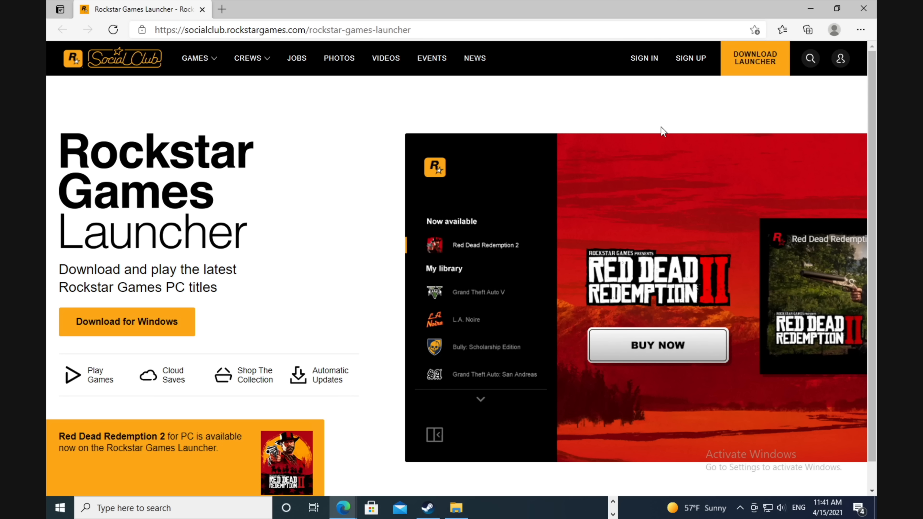
mouse_move(140, 333)
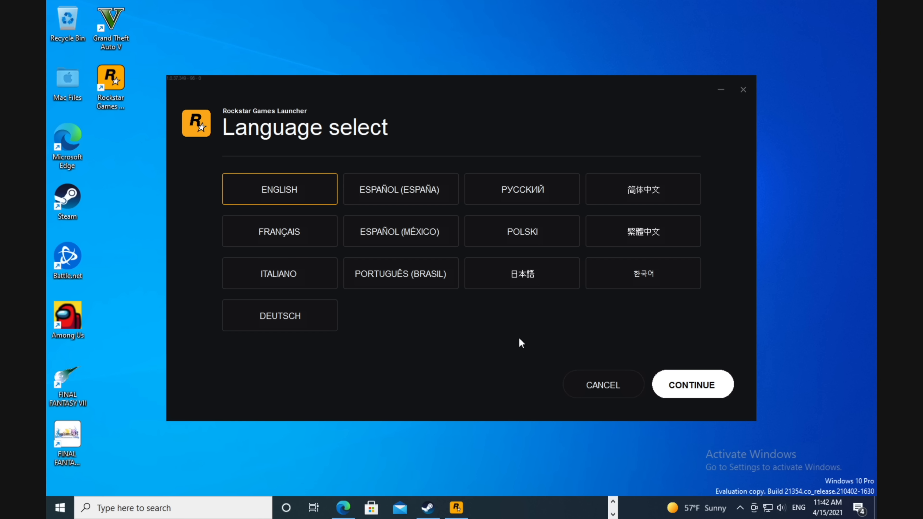
Continue the Rockstar launcher setup in English through Welcome and accept the license agreement.
left_click(692, 385)
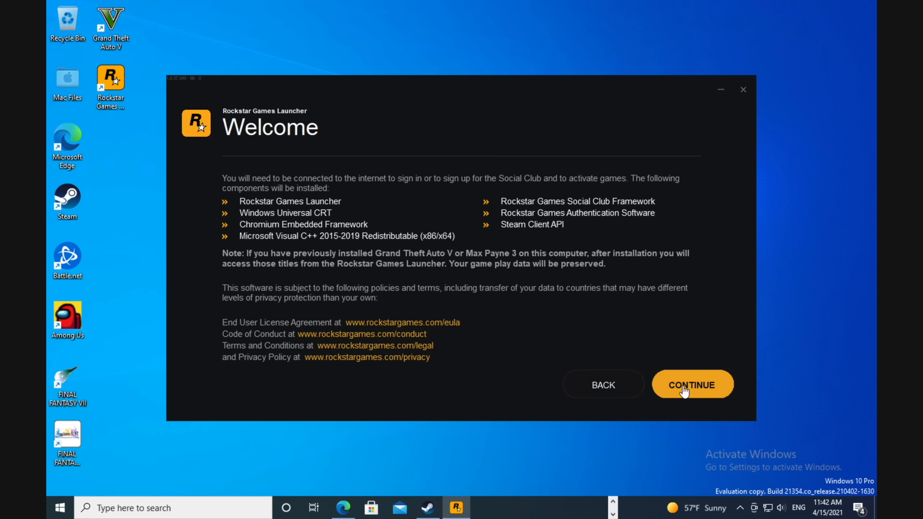
left_click(692, 385)
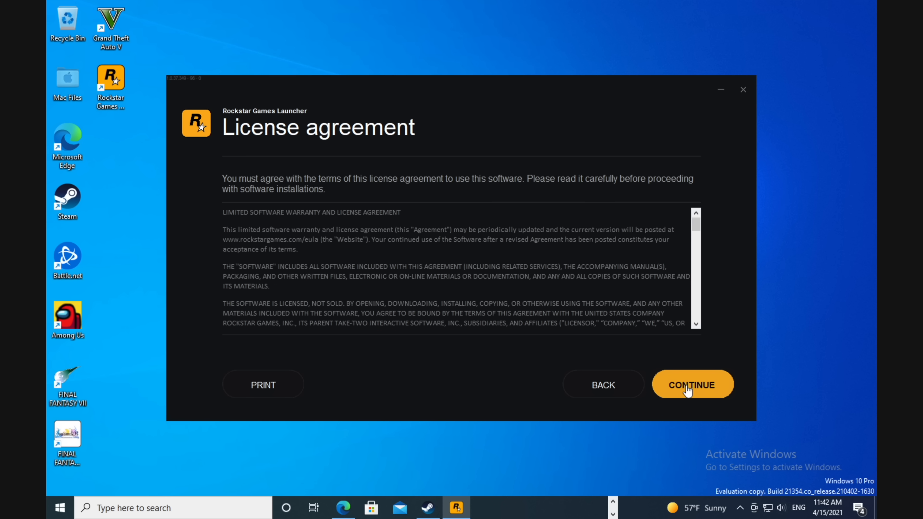
left_click(692, 385)
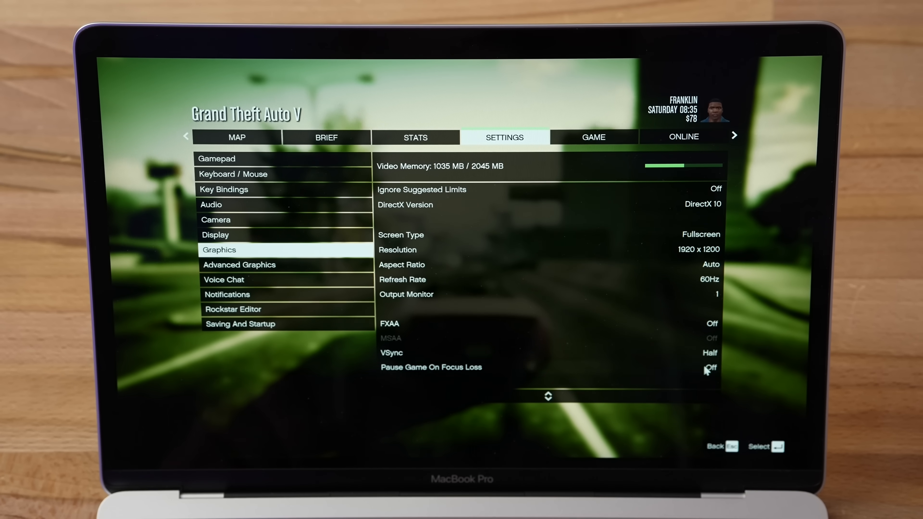
mouse_move(707, 353)
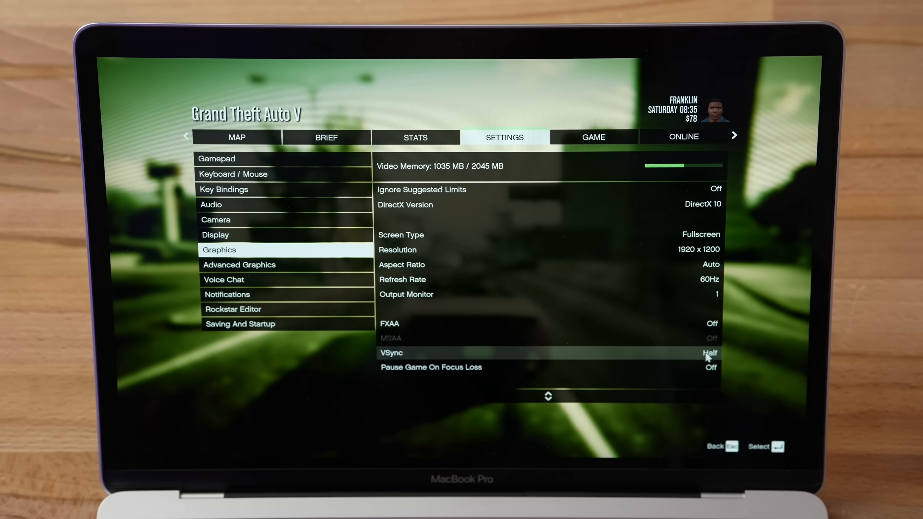
mouse_move(683, 204)
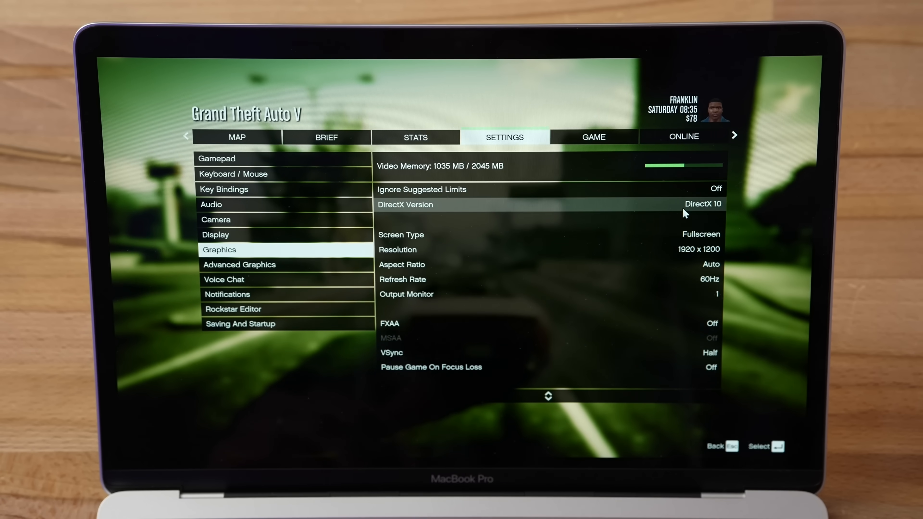